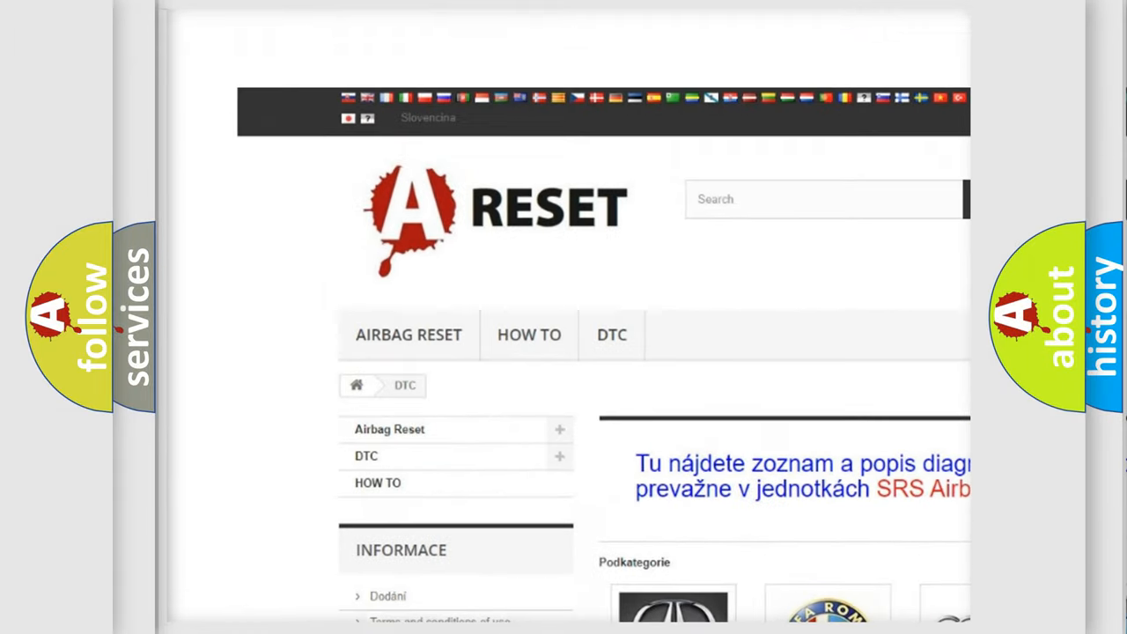
Open the CADILACK DTC tile and scroll through the Cadillac airbag codes from B0002.
{"action": "scroll", "scroll_direction": "down", "scroll_amount": 3}
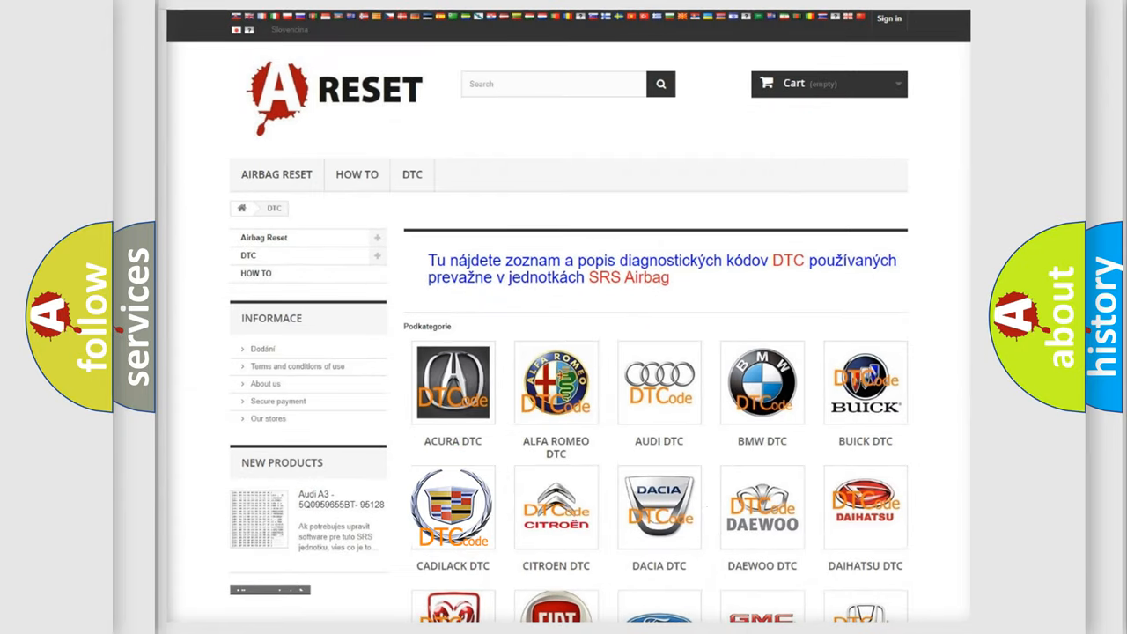
{"action": "left_click", "coordinate": [453, 506]}
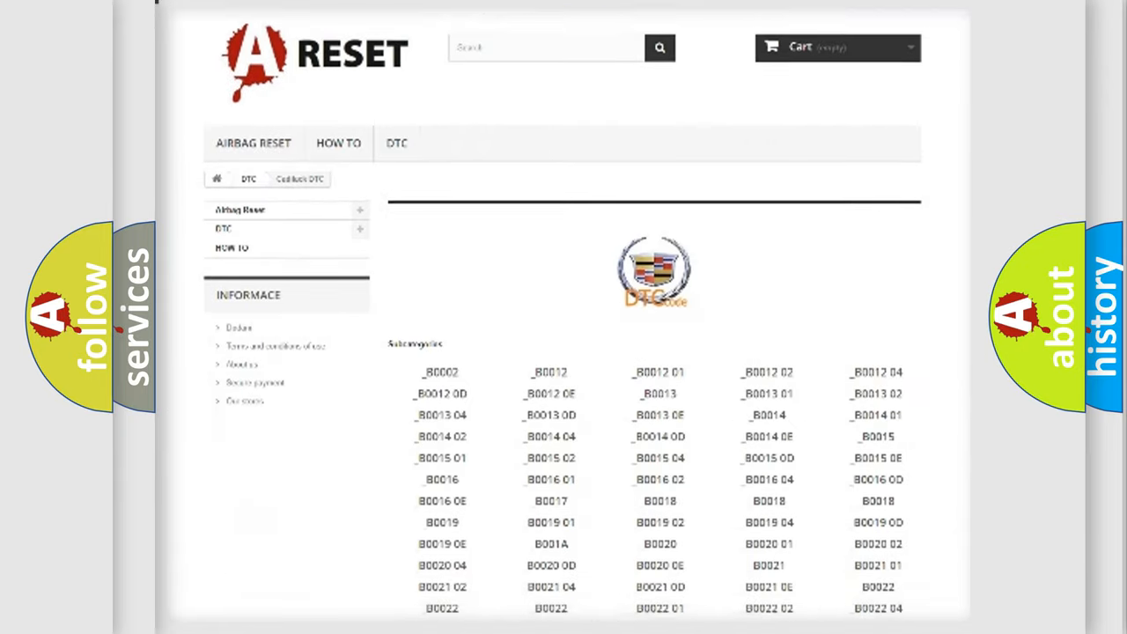
{"action": "scroll", "scroll_direction": "down", "scroll_amount": 3}
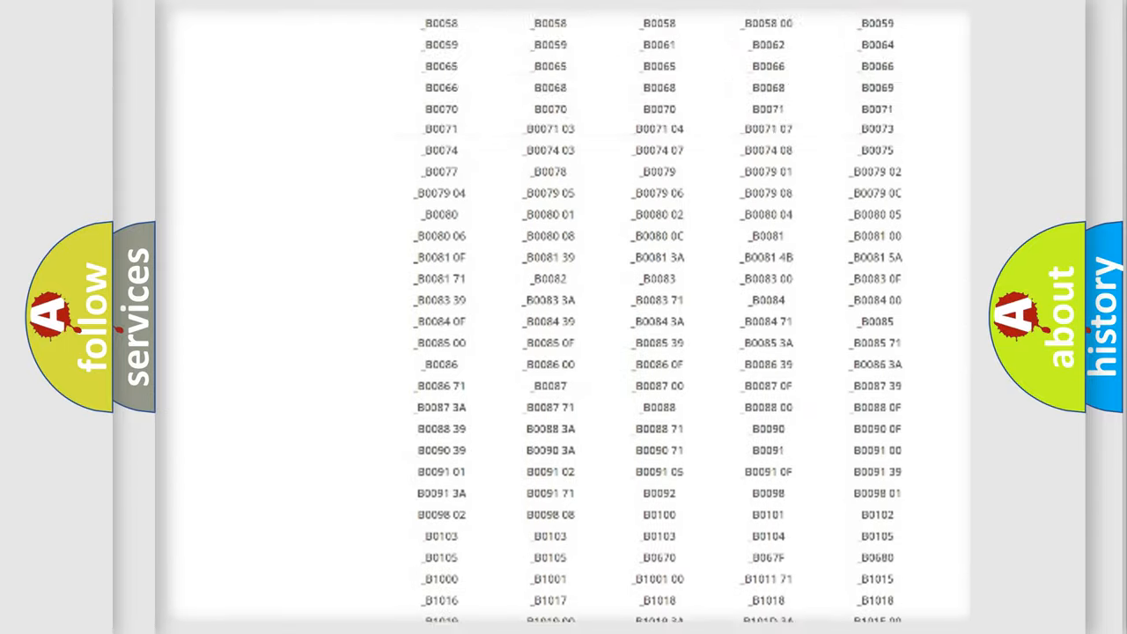